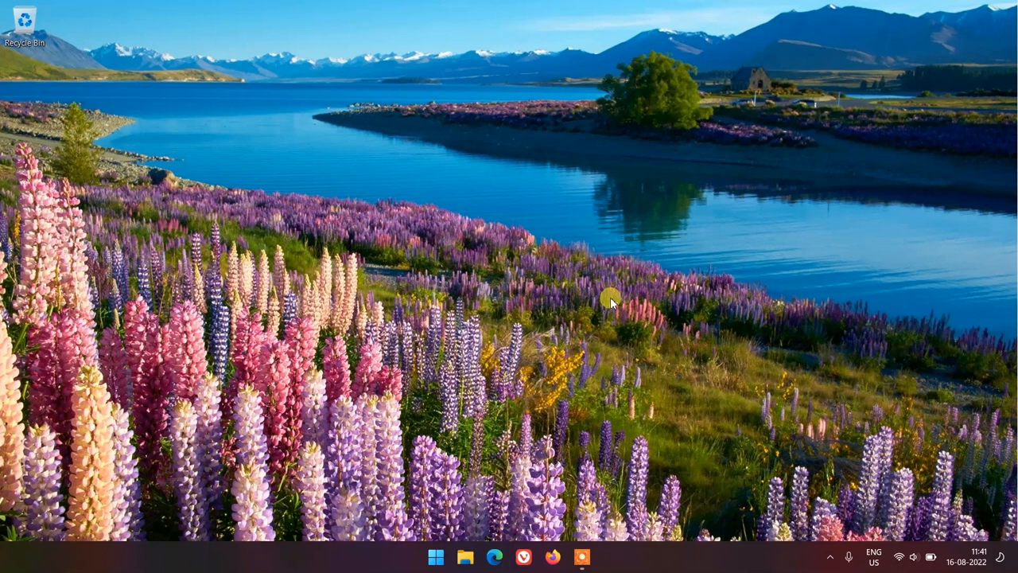
{"action": "mouse_move", "coordinate": [436, 468]}
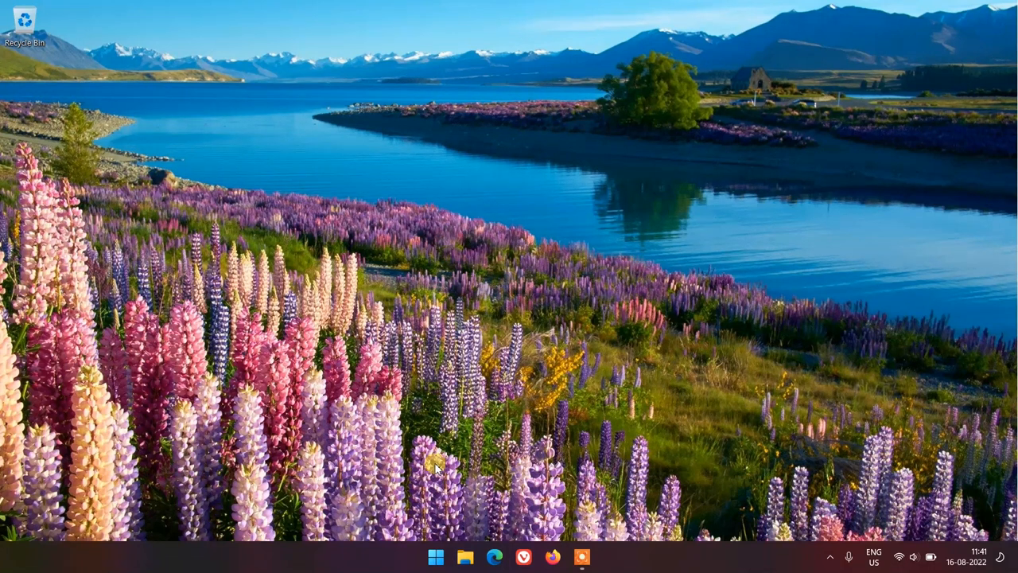
Launch File Explorer and enable showing hidden items from the View options
{"action": "left_click", "coordinate": [465, 557]}
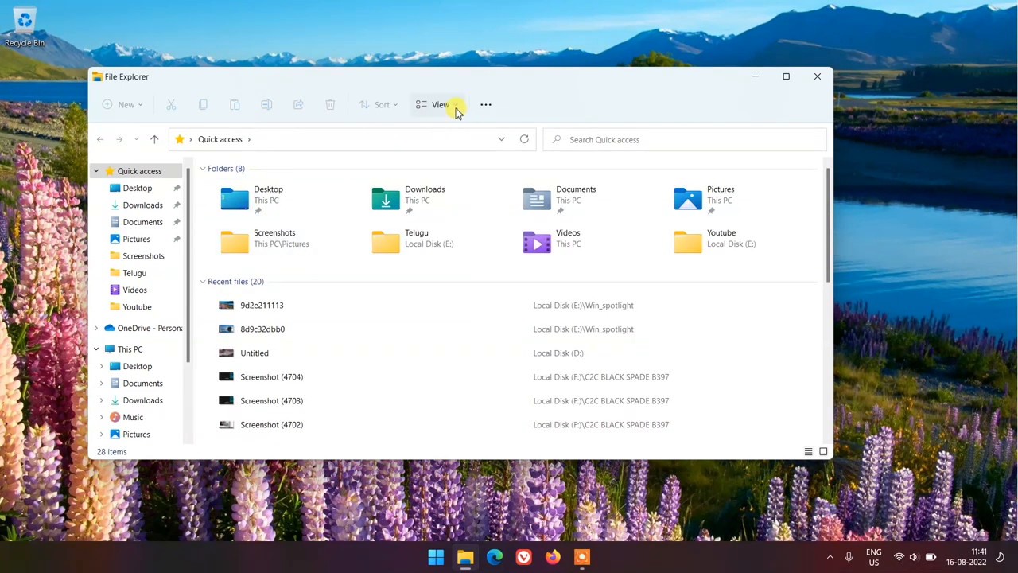
{"action": "left_click", "coordinate": [439, 105]}
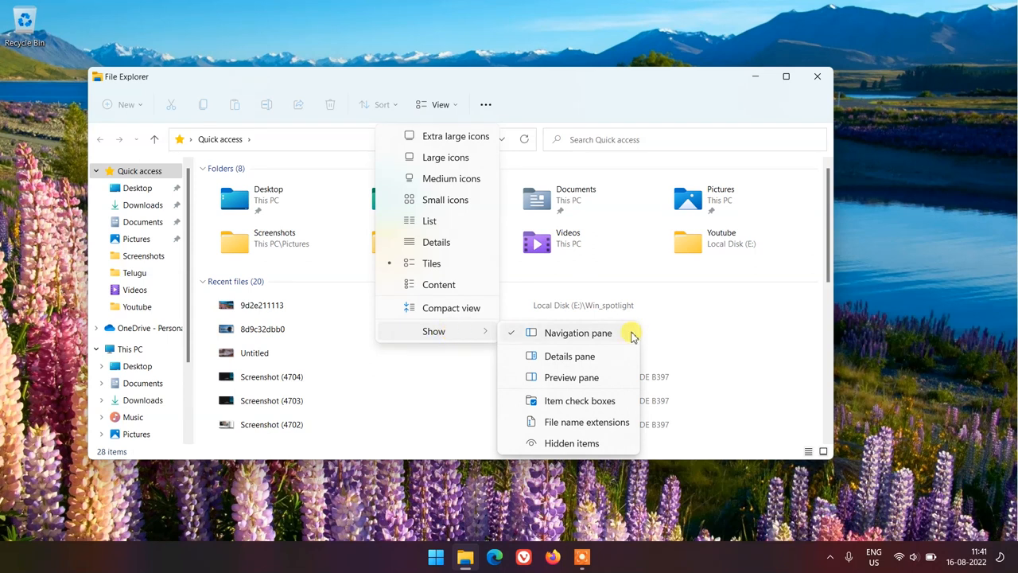
{"action": "mouse_move", "coordinate": [571, 443]}
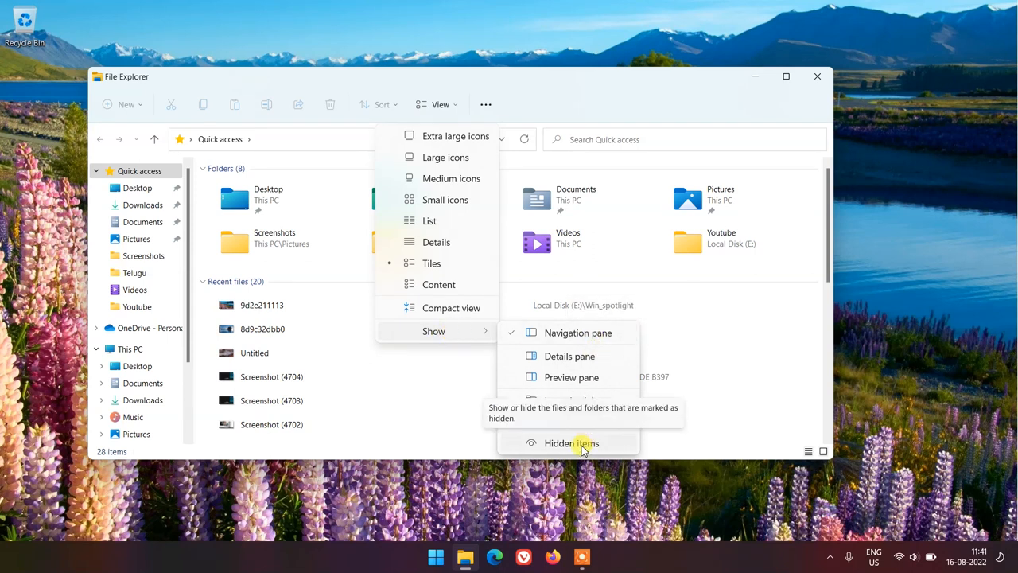
{"action": "left_click", "coordinate": [571, 442]}
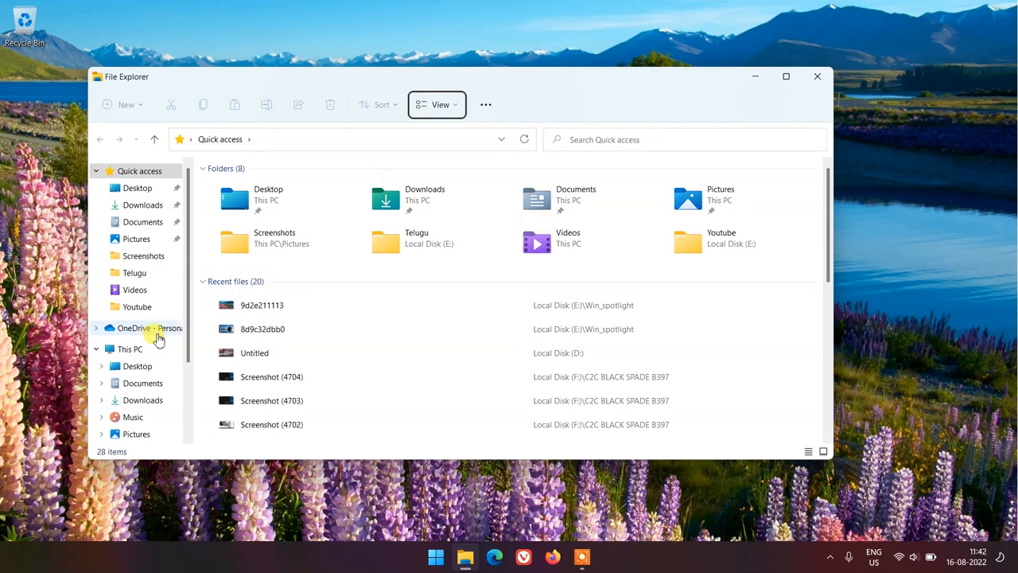
Go to This PC and browse into Local Disk (C:) > Users
{"action": "left_click", "coordinate": [131, 348]}
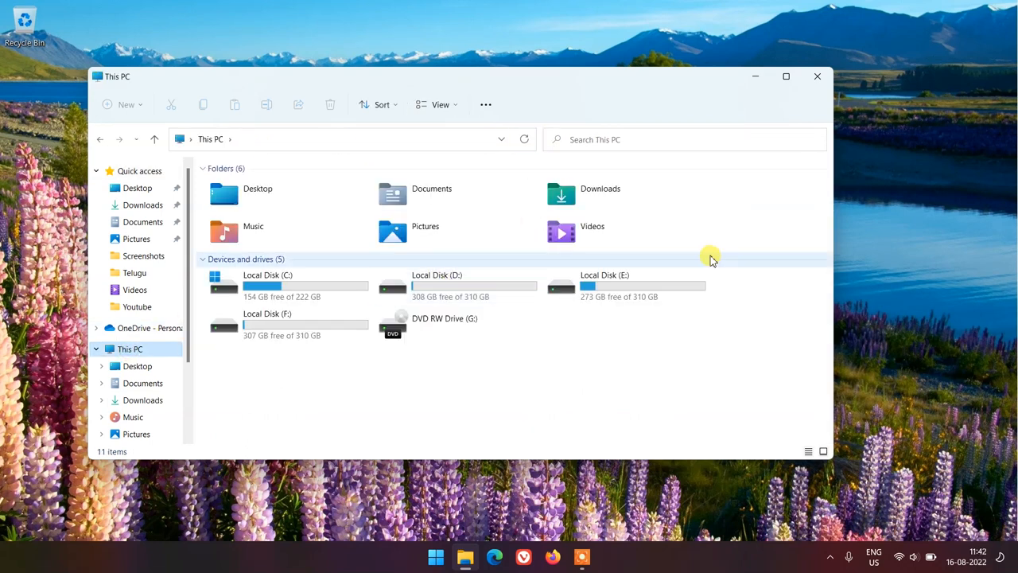
{"action": "left_click", "coordinate": [288, 287]}
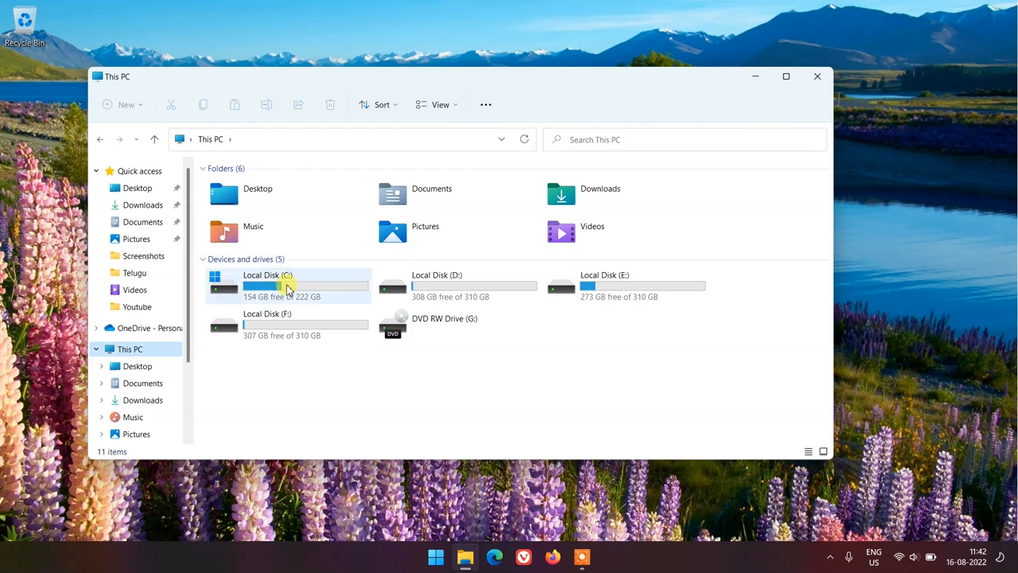
{"action": "mouse_move", "coordinate": [288, 287]}
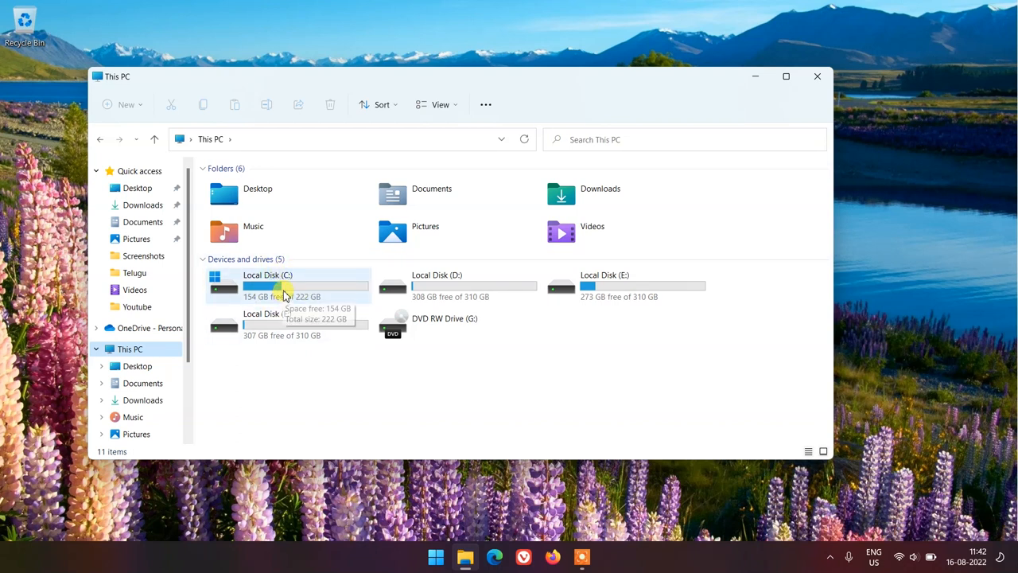
{"action": "left_click", "coordinate": [287, 286]}
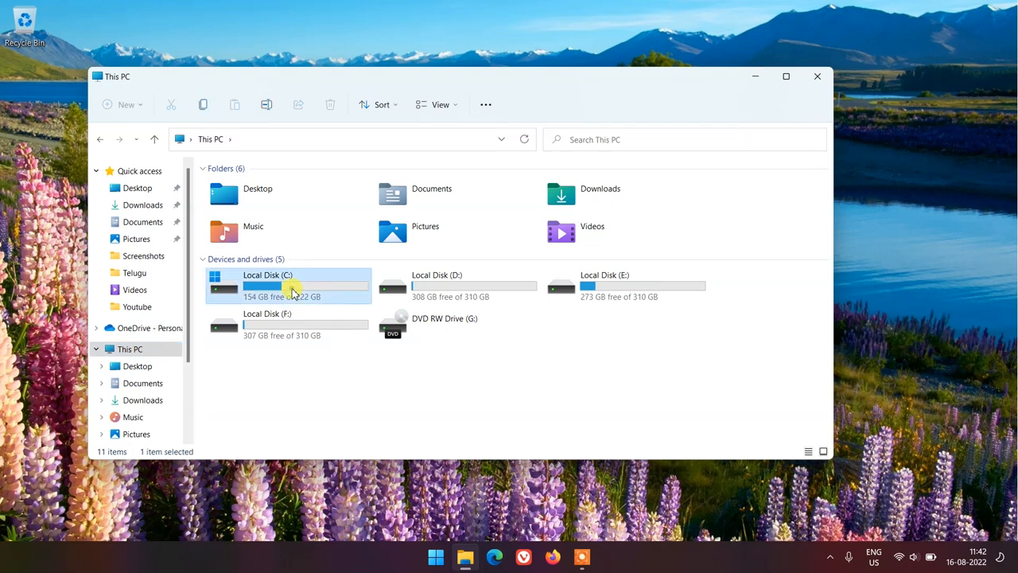
{"action": "double_click", "coordinate": [286, 284]}
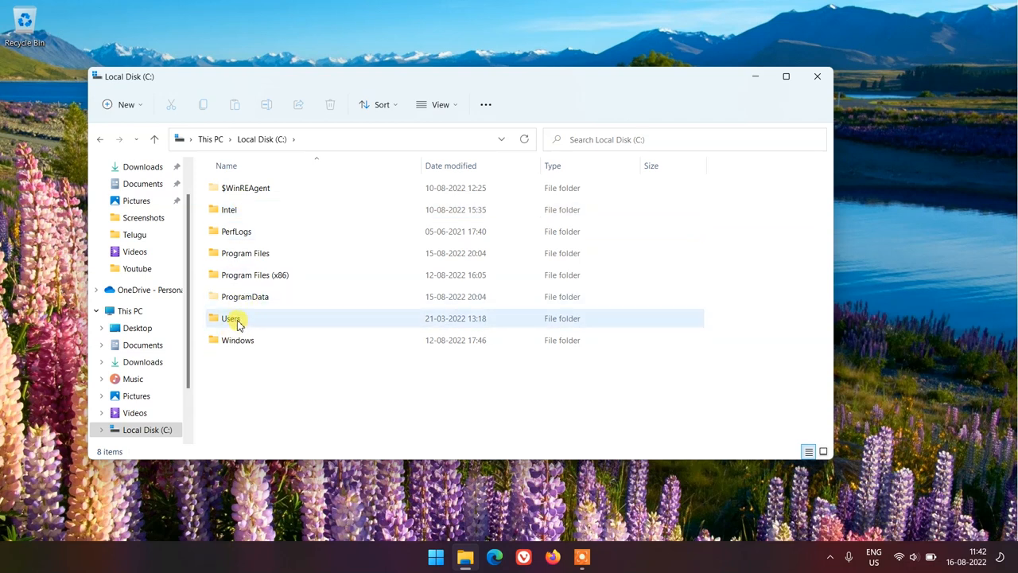
{"action": "double_click", "coordinate": [232, 318]}
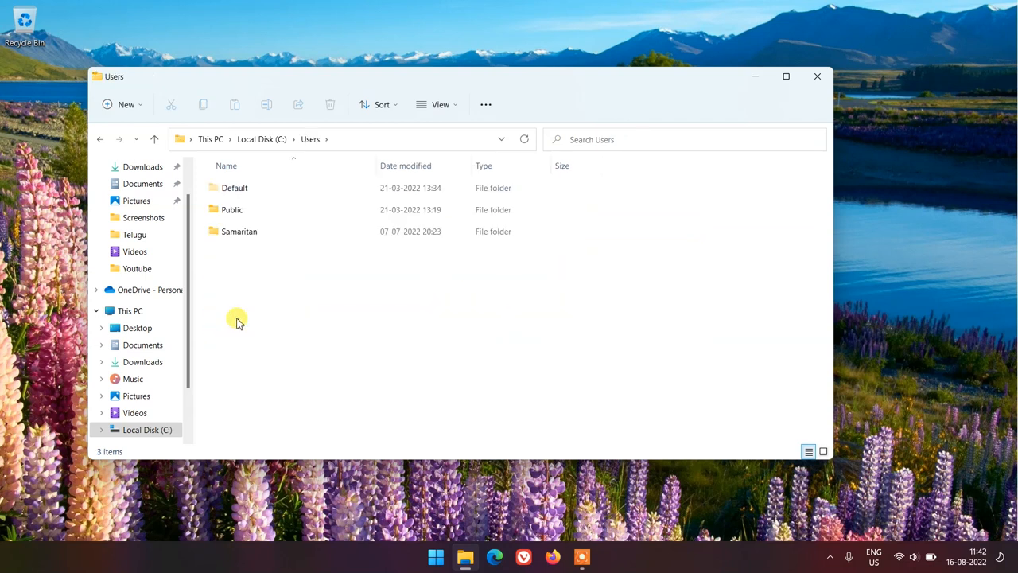
Descend through the user profile folder into AppData > Local
{"action": "left_click", "coordinate": [239, 230]}
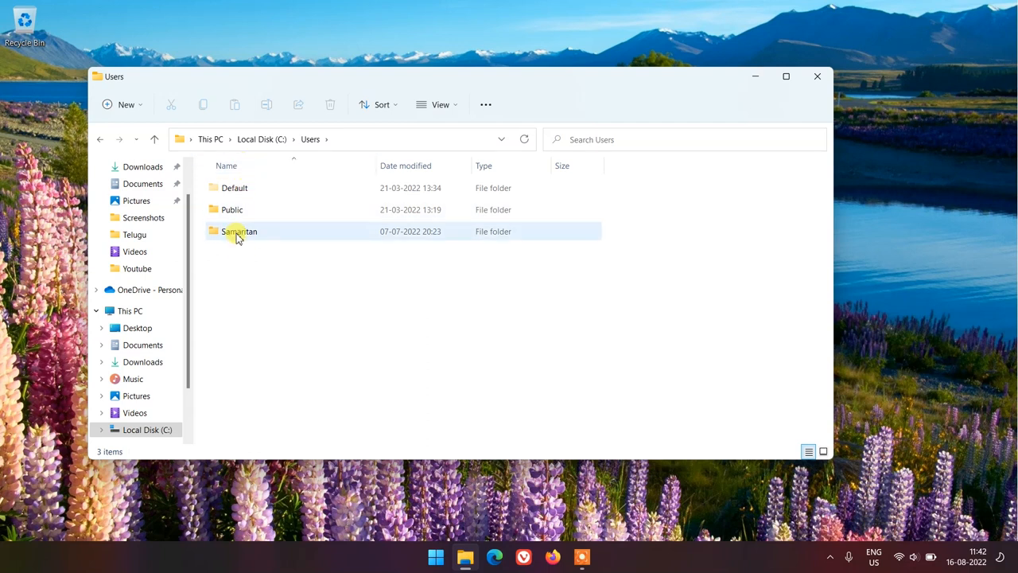
{"action": "left_click", "coordinate": [239, 231]}
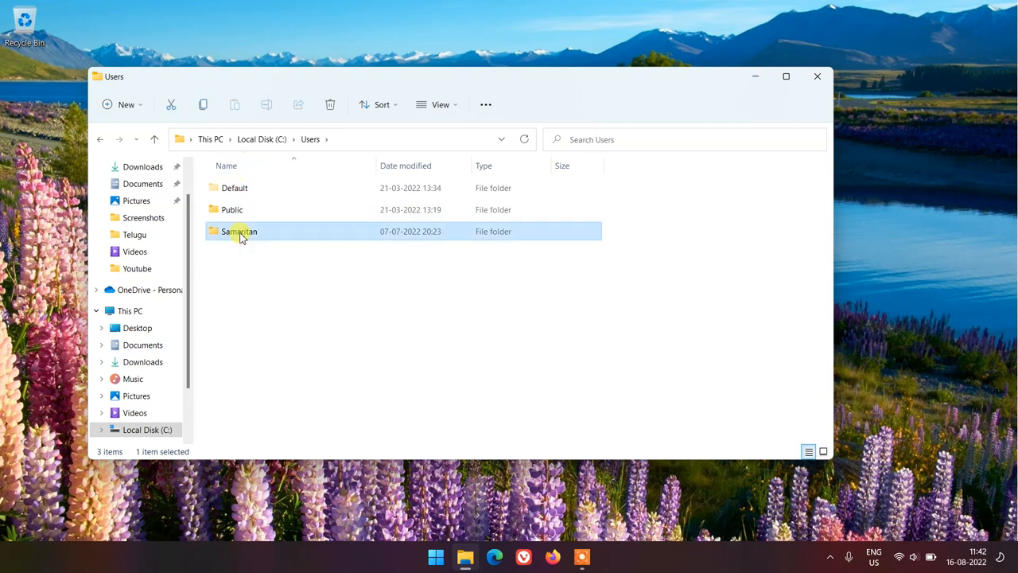
{"action": "double_click", "coordinate": [239, 230]}
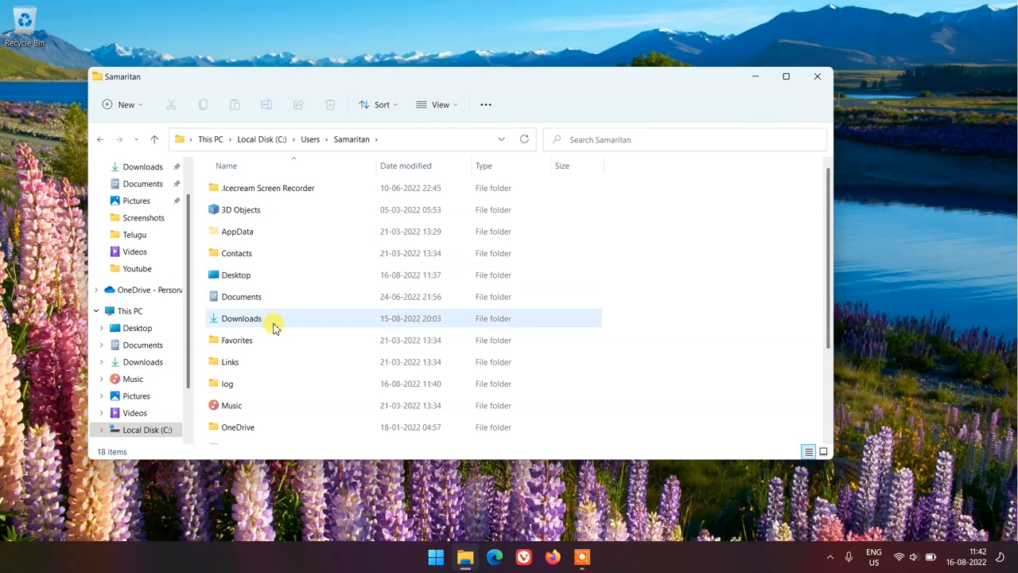
{"action": "scroll", "scroll_direction": "down", "scroll_amount": 3}
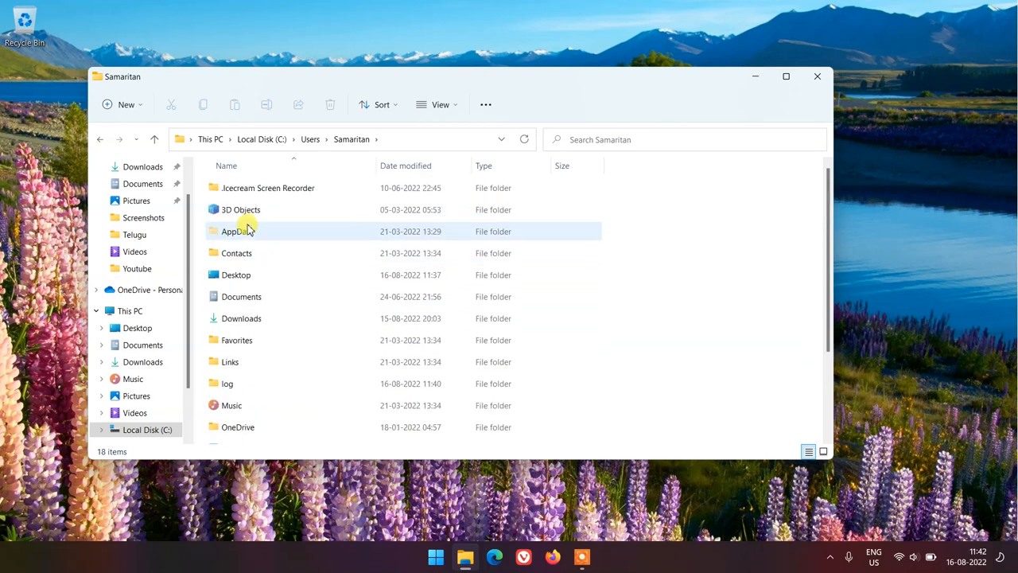
{"action": "double_click", "coordinate": [236, 231]}
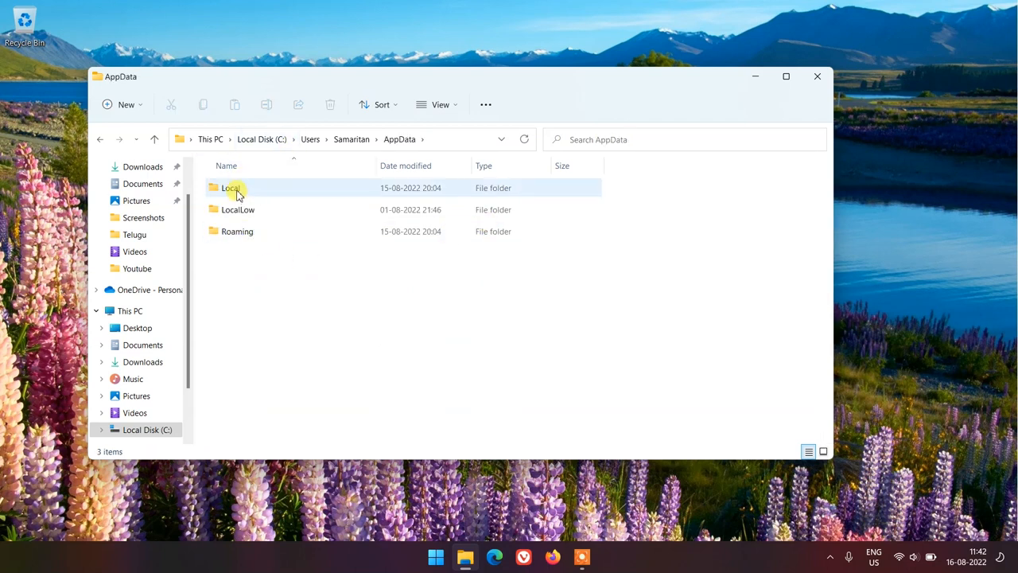
{"action": "double_click", "coordinate": [231, 188]}
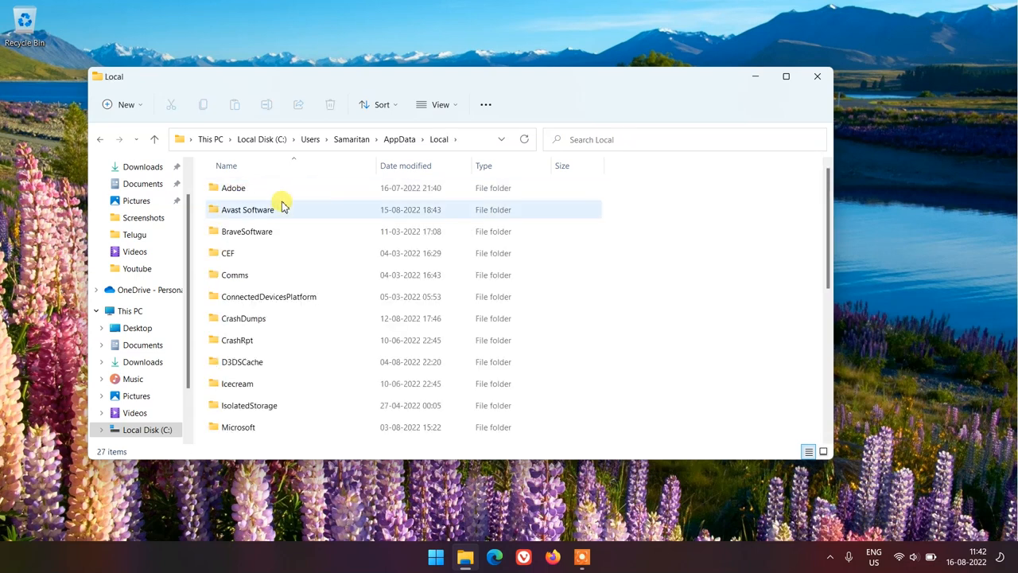
{"action": "mouse_move", "coordinate": [278, 263]}
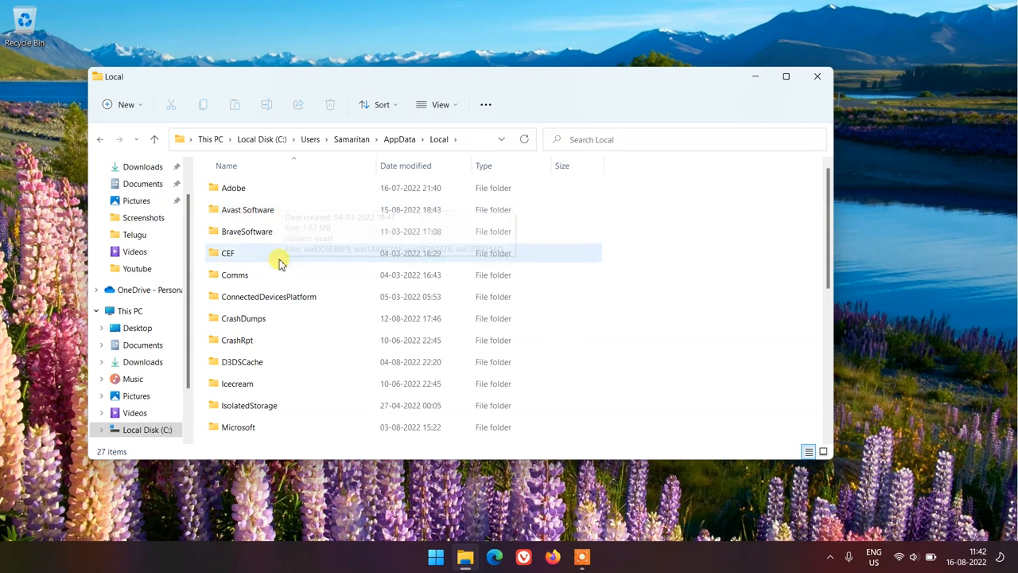
{"action": "scroll", "scroll_direction": "down", "scroll_amount": 3}
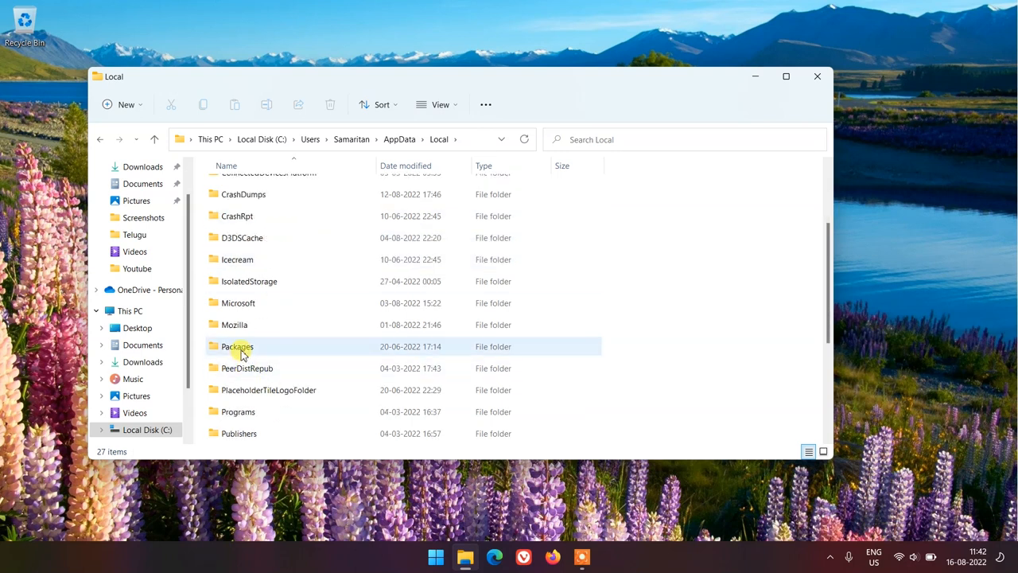
Enter Packages and locate the Microsoft.Windows.ContentDeliveryManager_cw5n1h2txyewy folder
{"action": "double_click", "coordinate": [239, 347]}
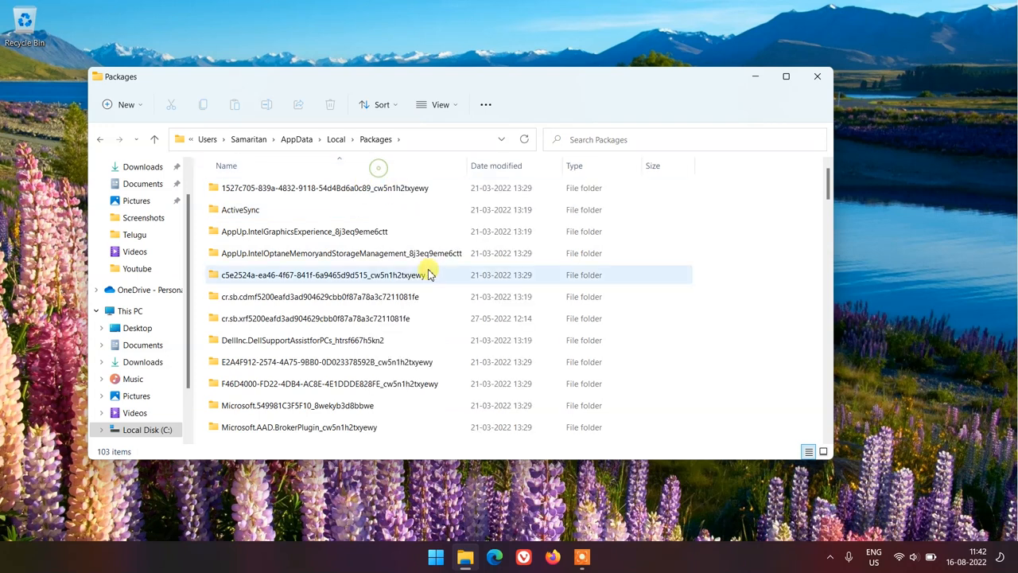
{"action": "mouse_move", "coordinate": [385, 277]}
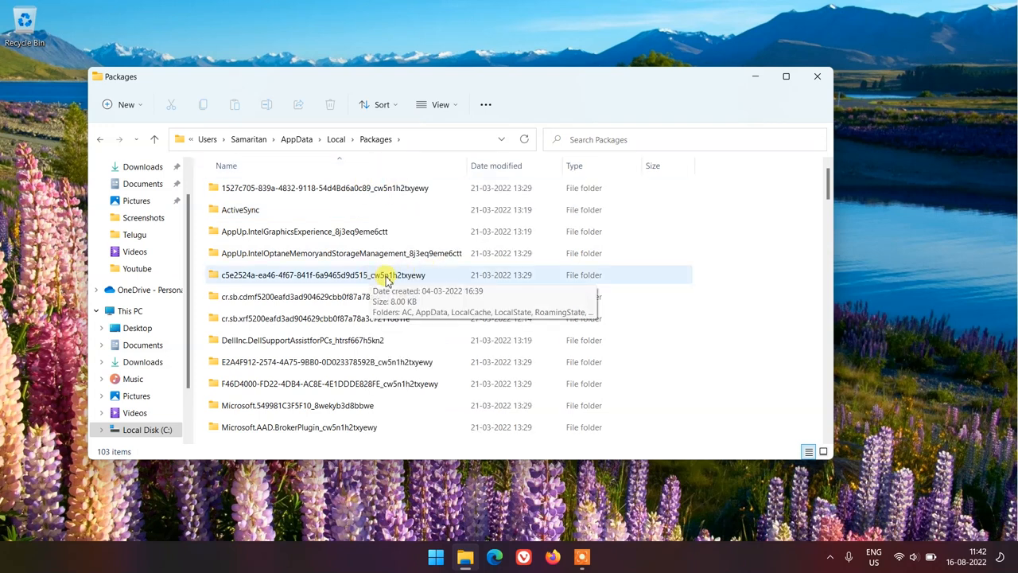
{"action": "scroll", "scroll_direction": "down", "scroll_amount": 3}
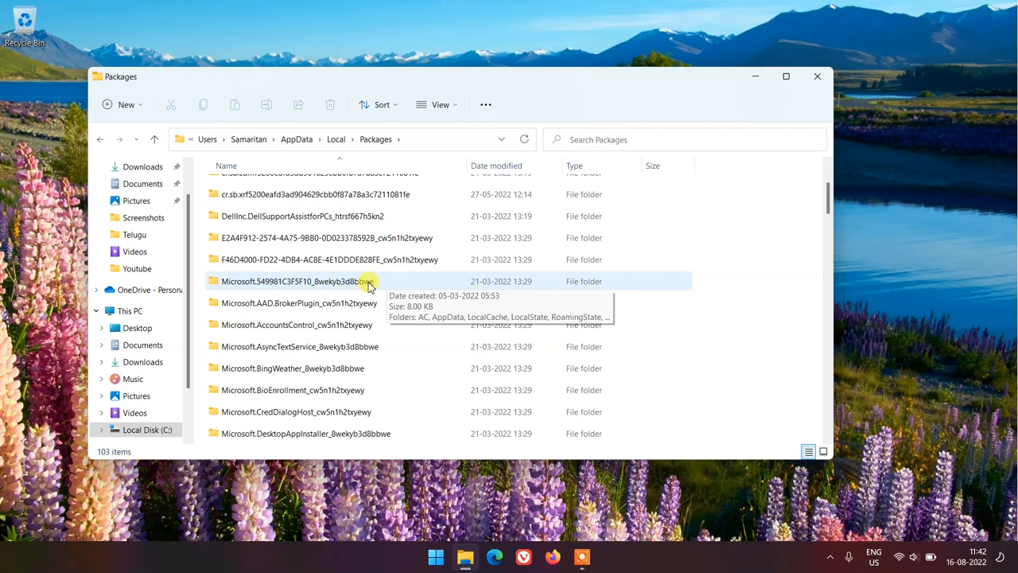
{"action": "scroll", "scroll_direction": "down", "scroll_amount": 3}
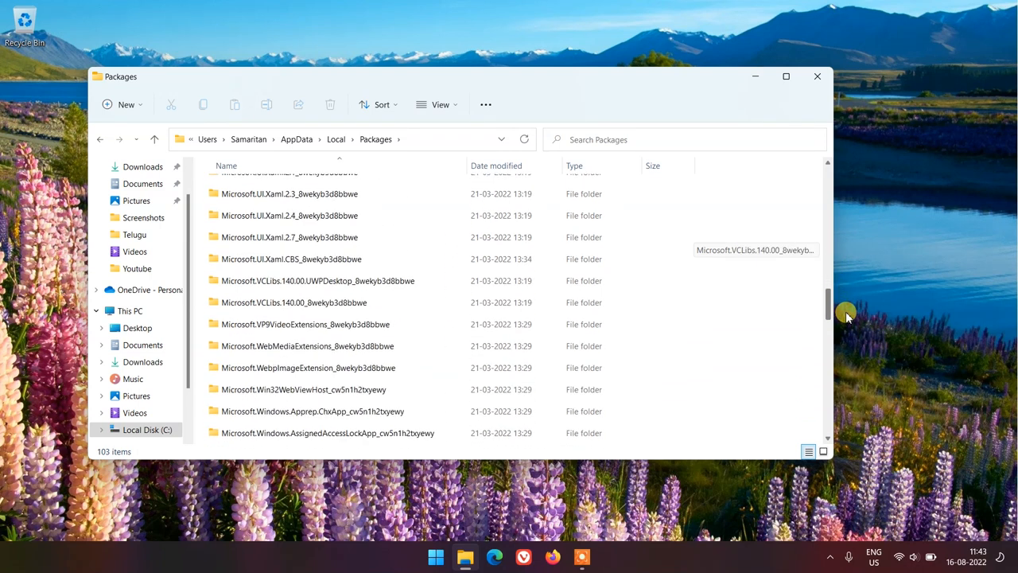
{"action": "scroll", "scroll_direction": "down", "scroll_amount": 3}
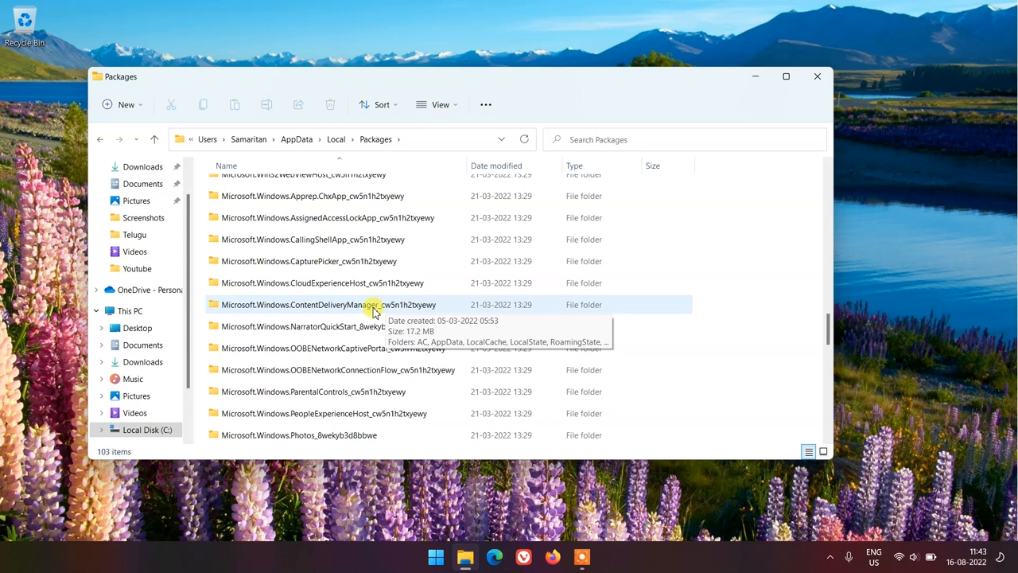
{"action": "double_click", "coordinate": [311, 304]}
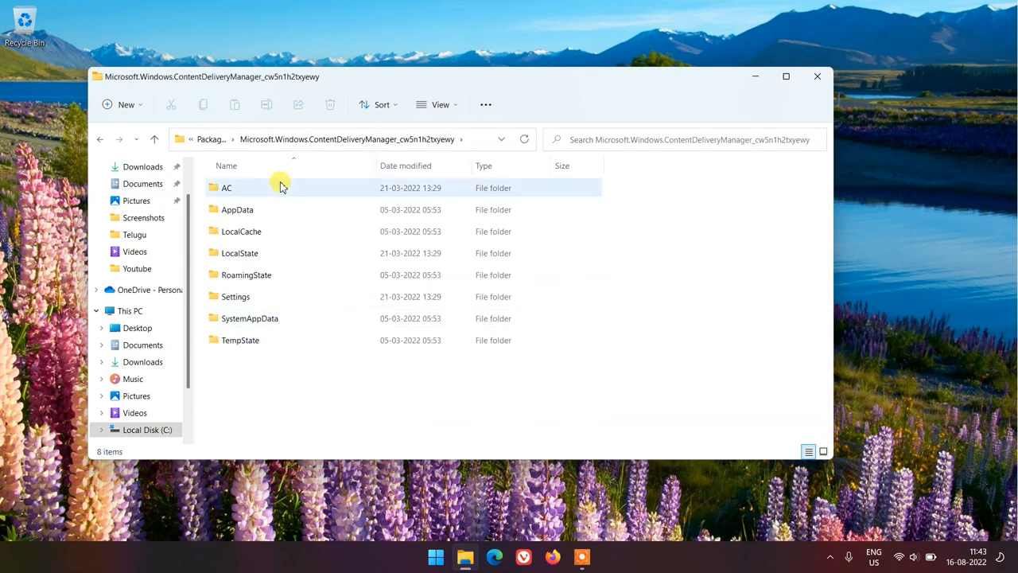
{"action": "mouse_move", "coordinate": [246, 273]}
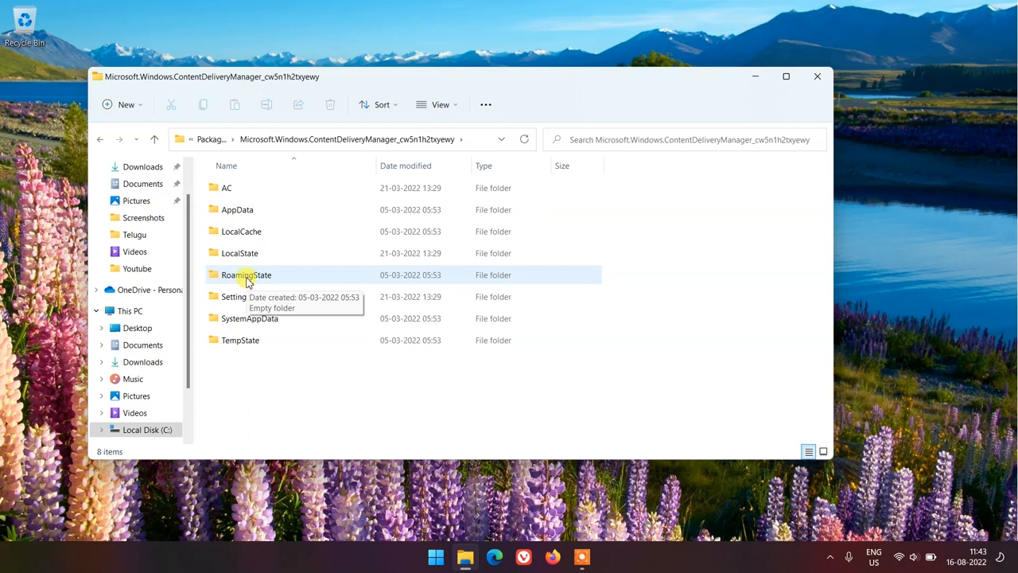
{"action": "mouse_move", "coordinate": [247, 253]}
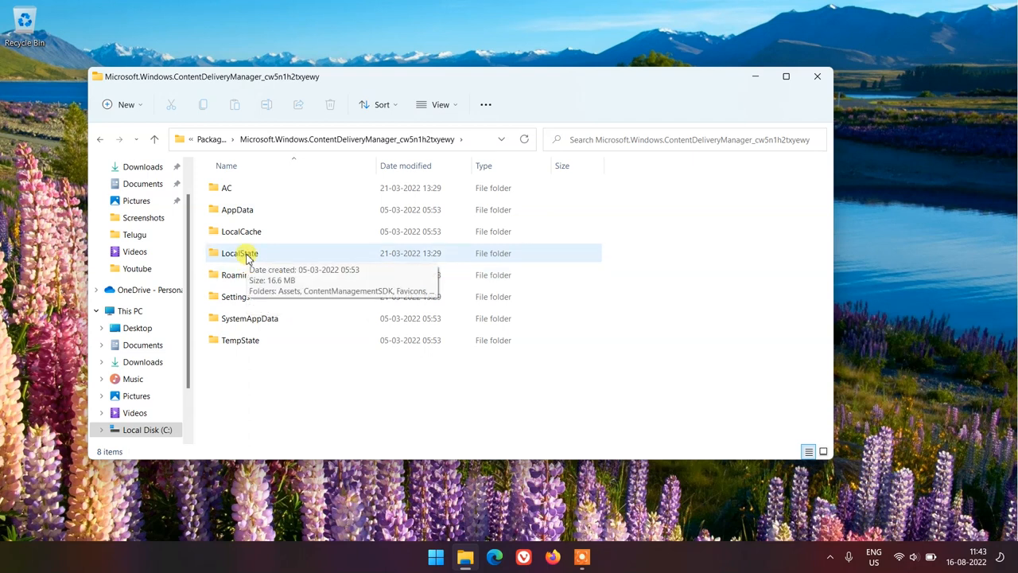
Enter LocalState and select its Assets subfolder
{"action": "double_click", "coordinate": [237, 253]}
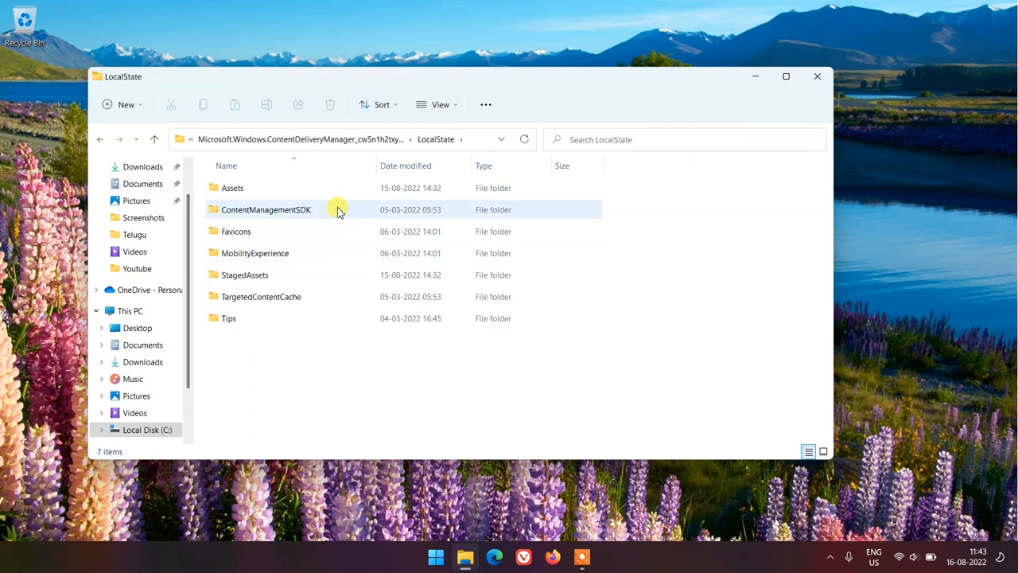
{"action": "left_click", "coordinate": [232, 188]}
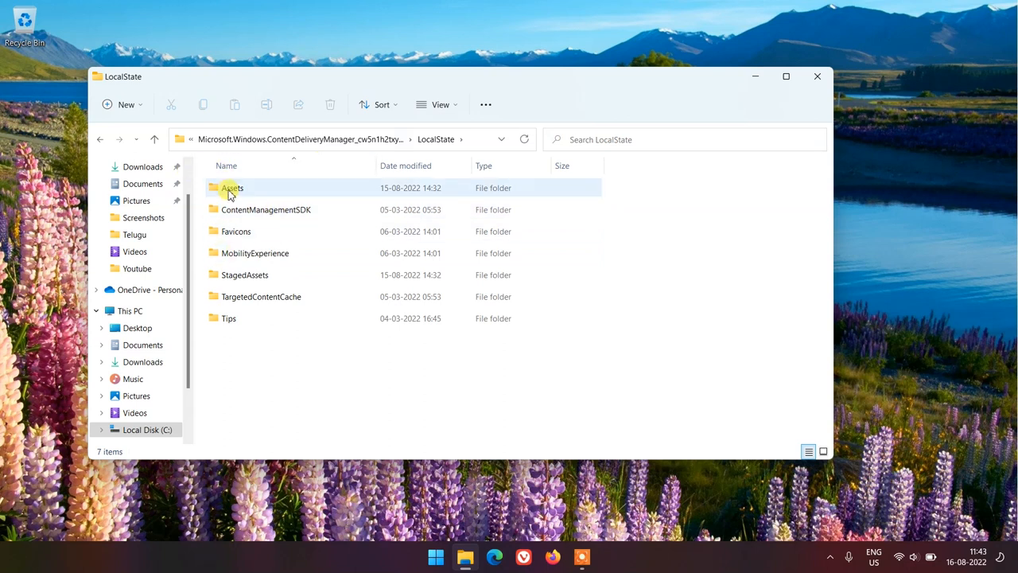
Sort the Assets folder by size and select the fourteen largest files
{"action": "double_click", "coordinate": [232, 188]}
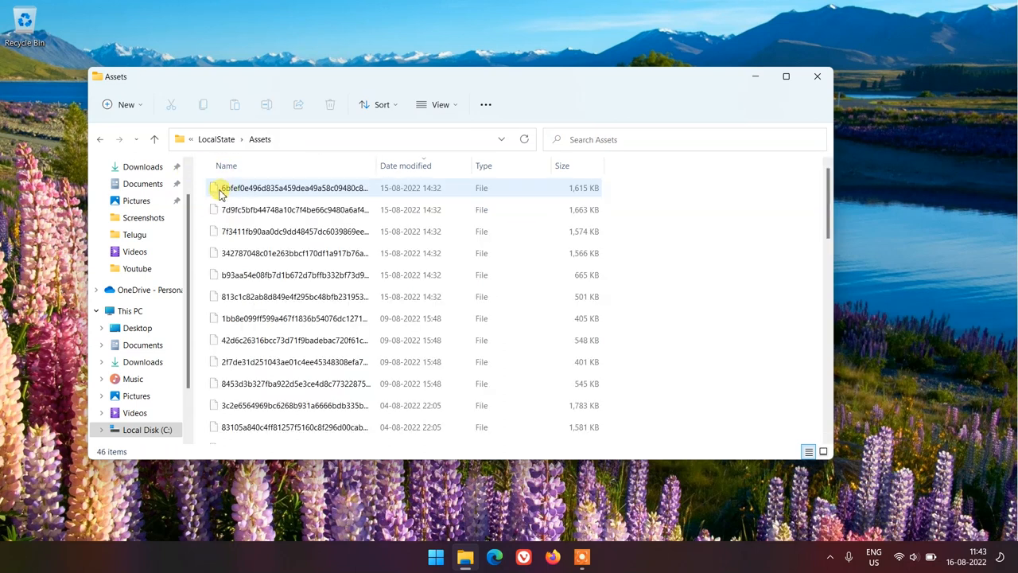
{"action": "scroll", "scroll_direction": "down", "scroll_amount": 3}
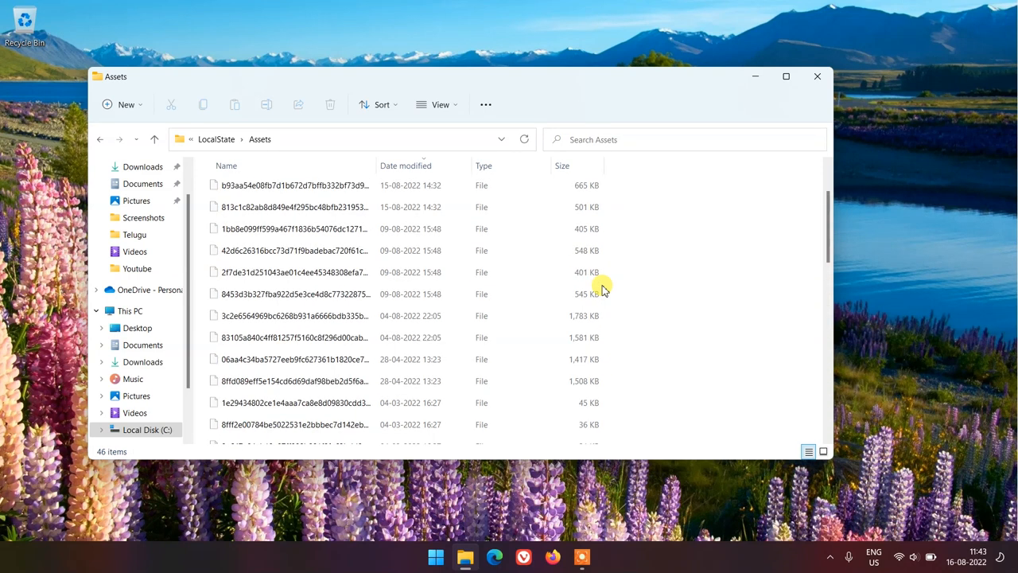
{"action": "left_click", "coordinate": [564, 165]}
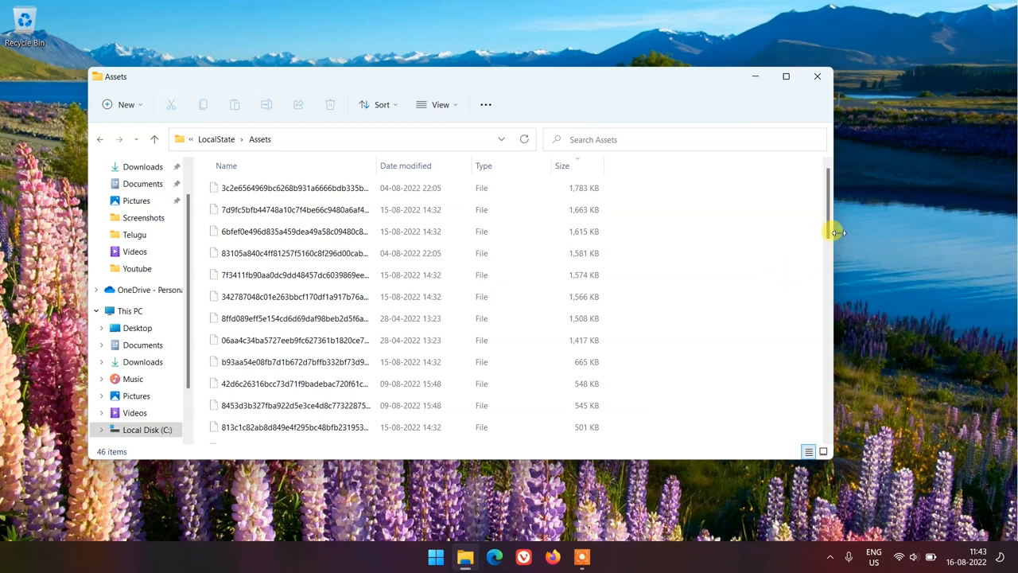
{"action": "left_click_drag", "start_coordinate": [835, 230], "coordinate": [831, 258]}
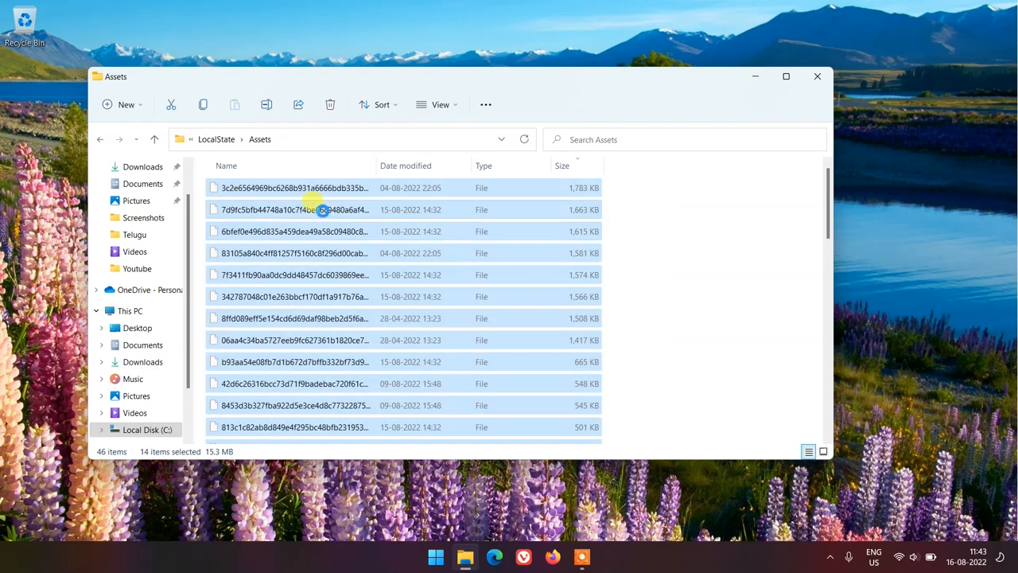
Copy the selected asset files and paste them into Pictures > Saved Pictures
{"action": "right_click", "coordinate": [322, 210]}
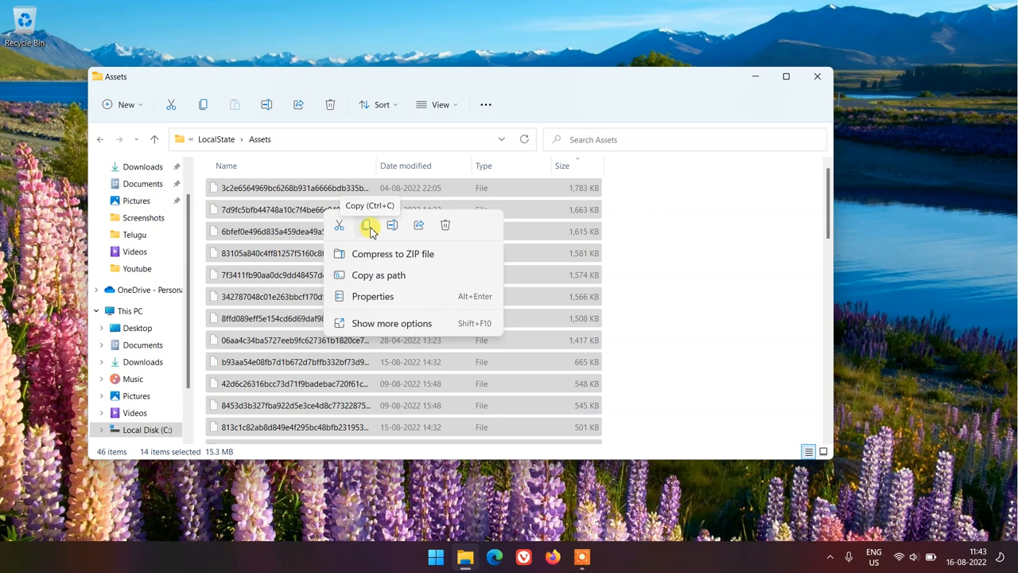
{"action": "left_click", "coordinate": [367, 226]}
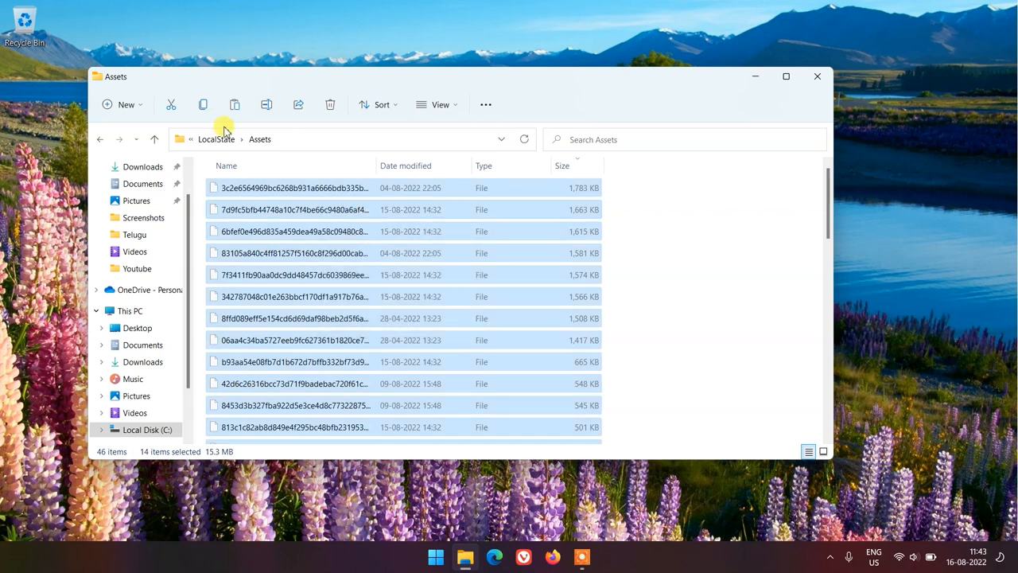
{"action": "right_click", "coordinate": [151, 215]}
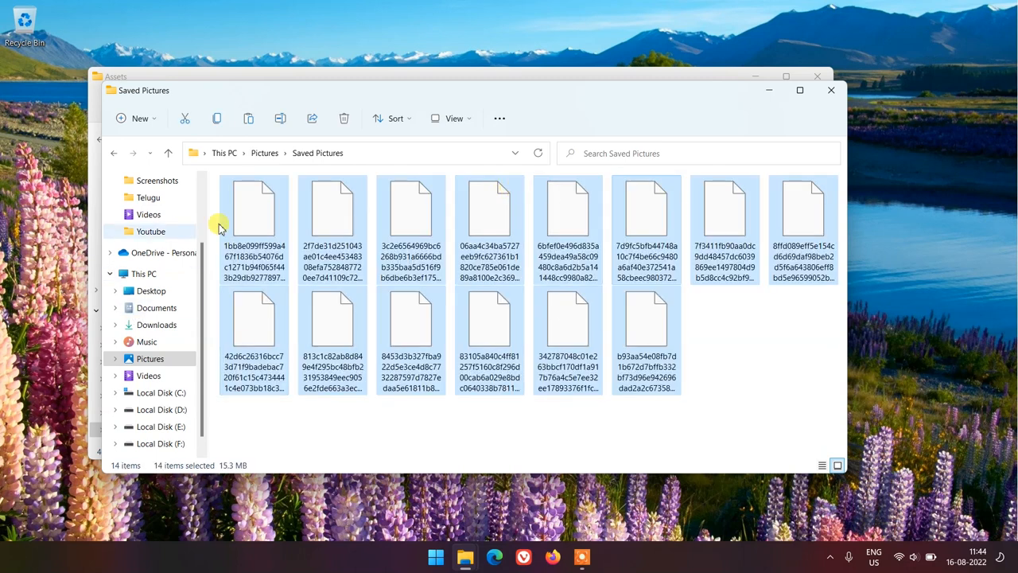
Rename the copied files to short names with a .jpg extension so they show as thumbnails
{"action": "left_click", "coordinate": [255, 211]}
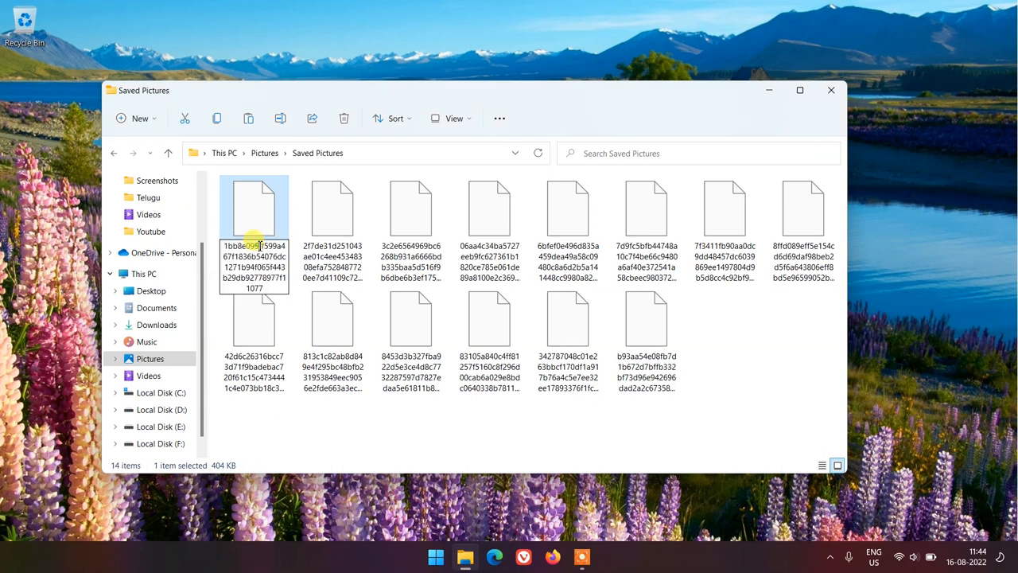
{"action": "left_click", "coordinate": [254, 267]}
{"action": "type", "text": "1bb8e099.jpg"}
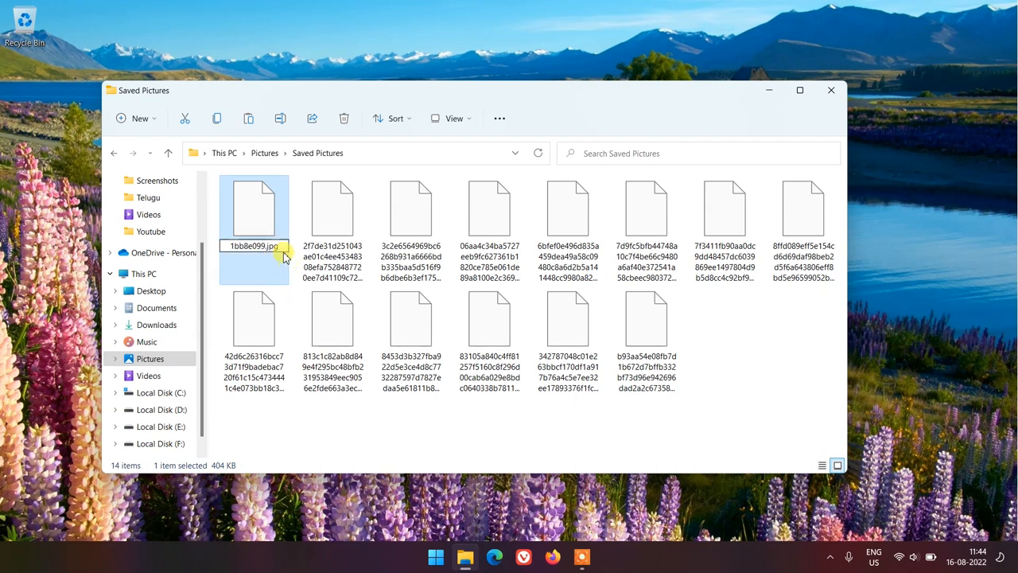
{"action": "double_click", "coordinate": [255, 245]}
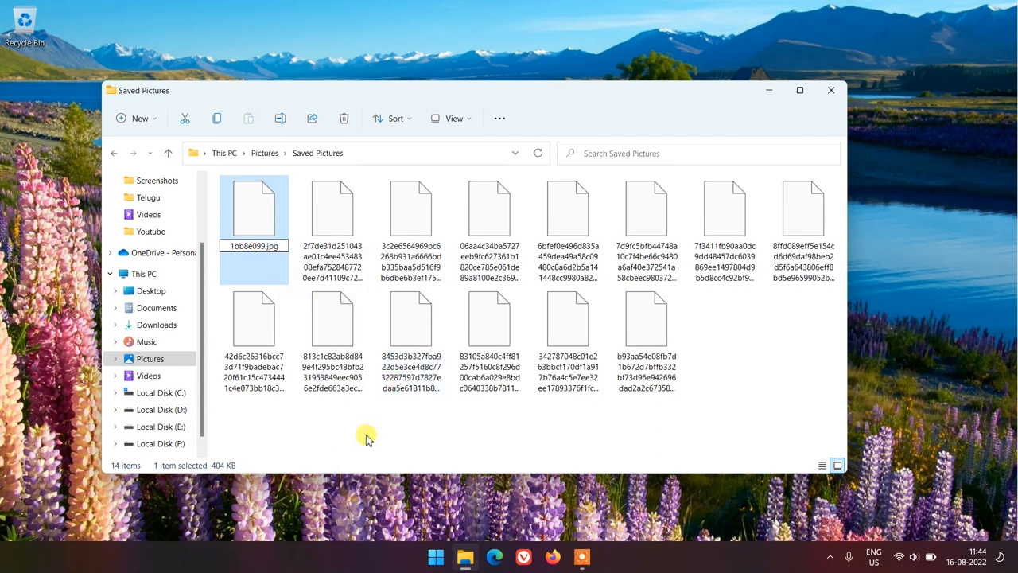
{"action": "left_click", "coordinate": [333, 207]}
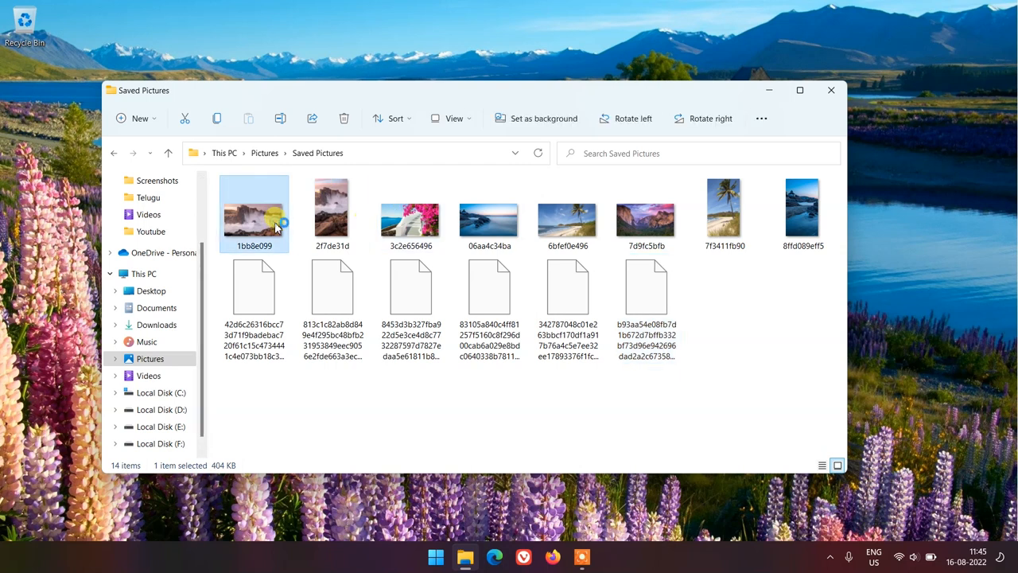
View the first .jpg full-size in Photos and browse to the next pictures
{"action": "double_click", "coordinate": [254, 210]}
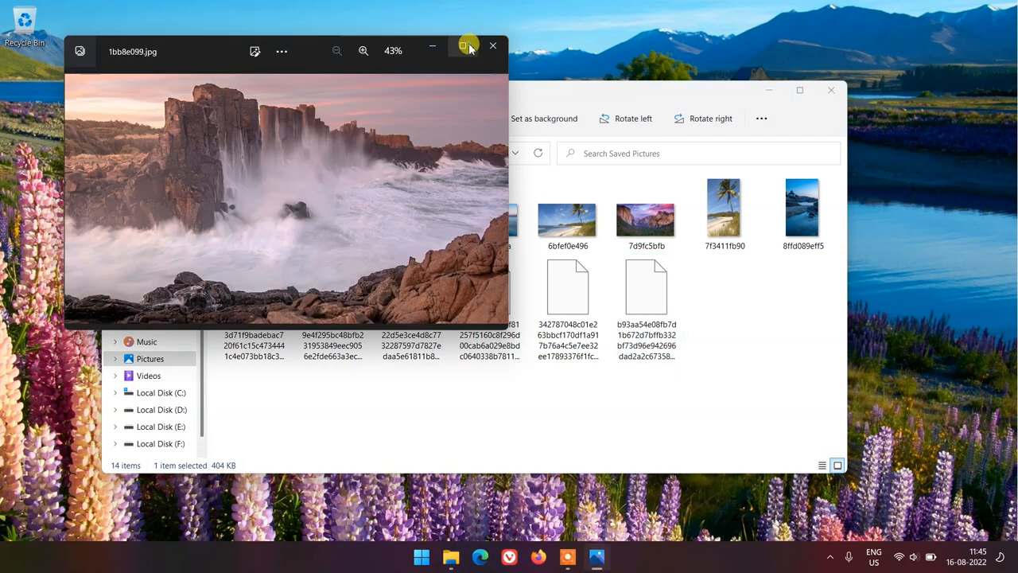
{"action": "left_click", "coordinate": [465, 50]}
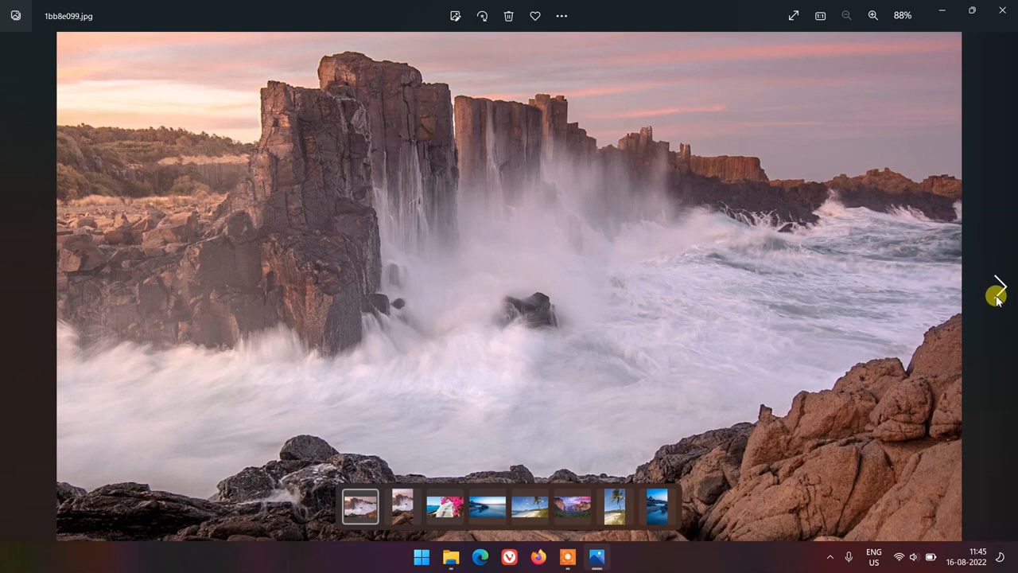
{"action": "left_click", "coordinate": [999, 286]}
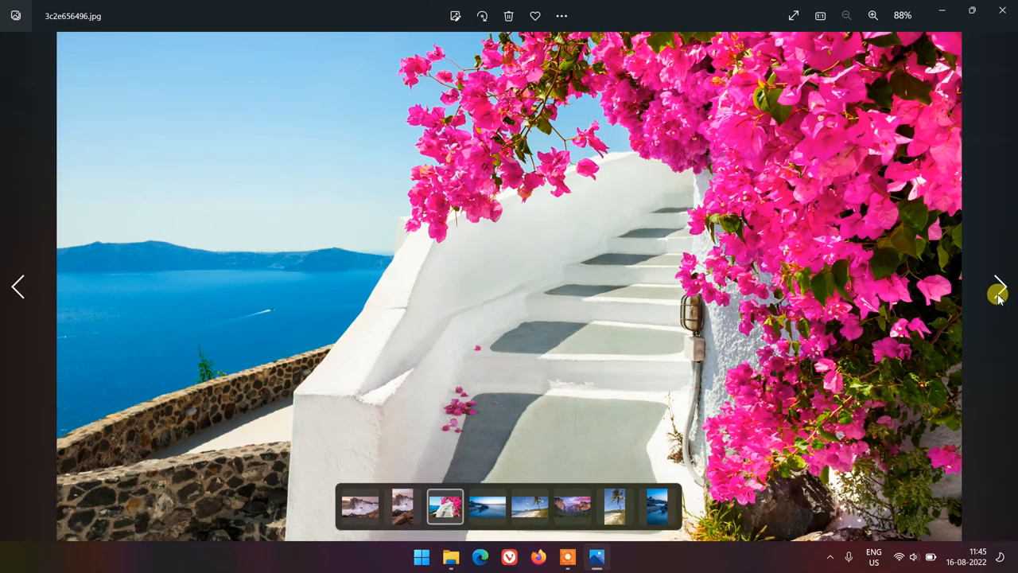
{"action": "left_click", "coordinate": [999, 286]}
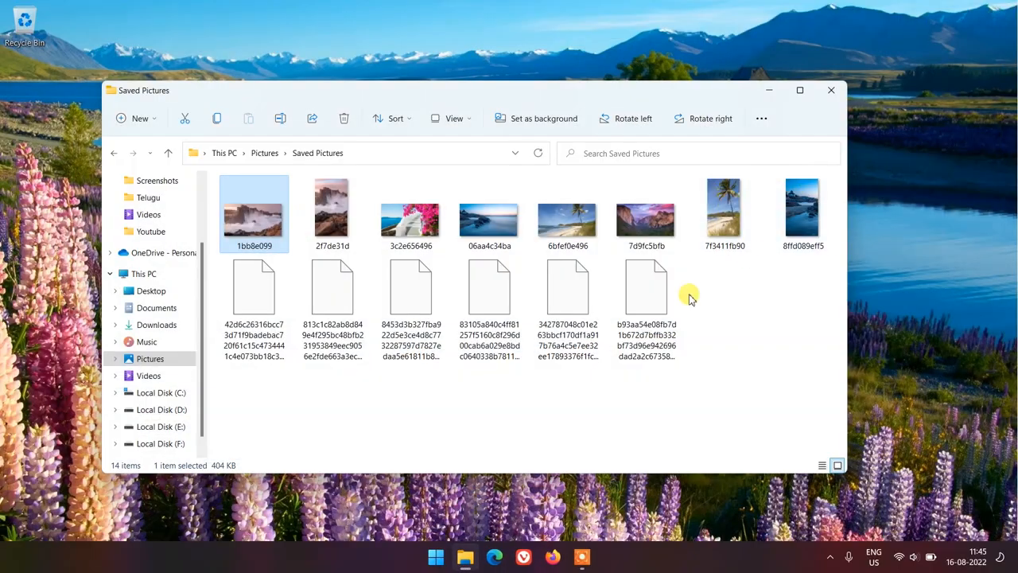
{"action": "mouse_move", "coordinate": [719, 311]}
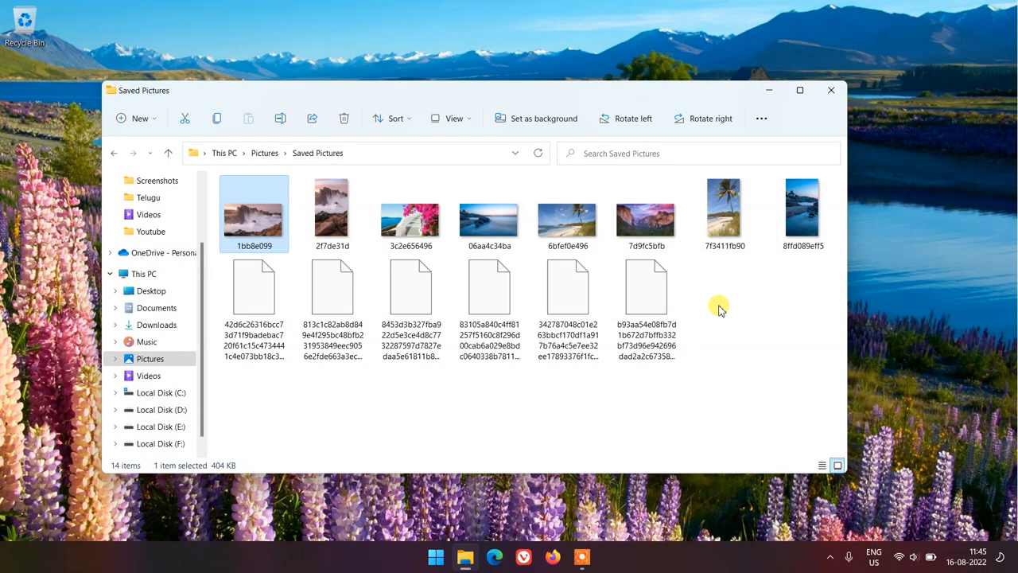